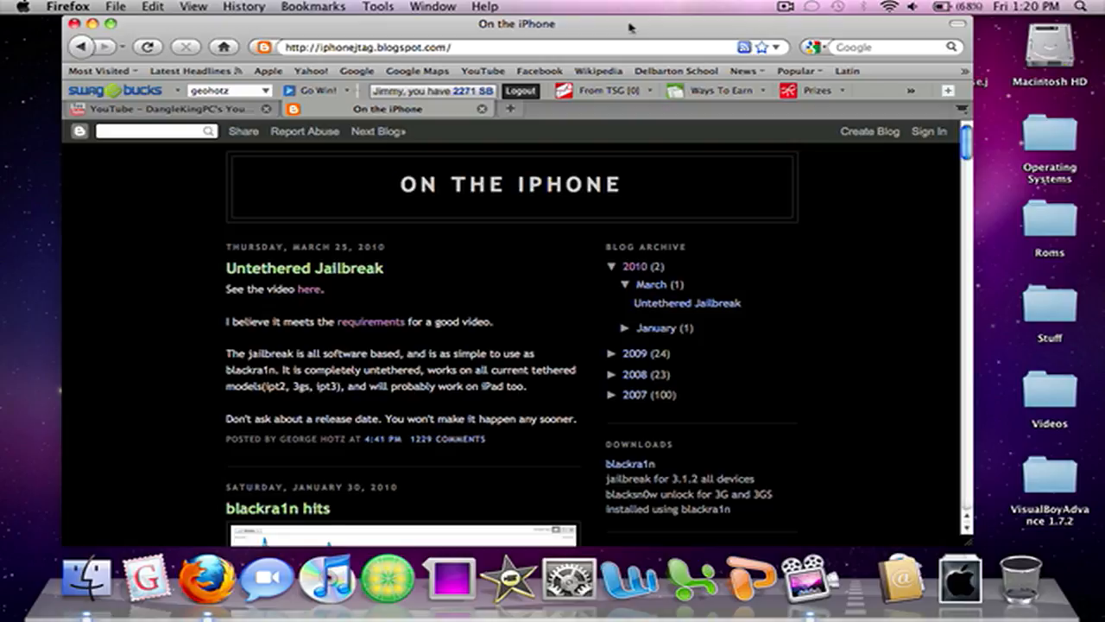
mouse_move(544, 235)
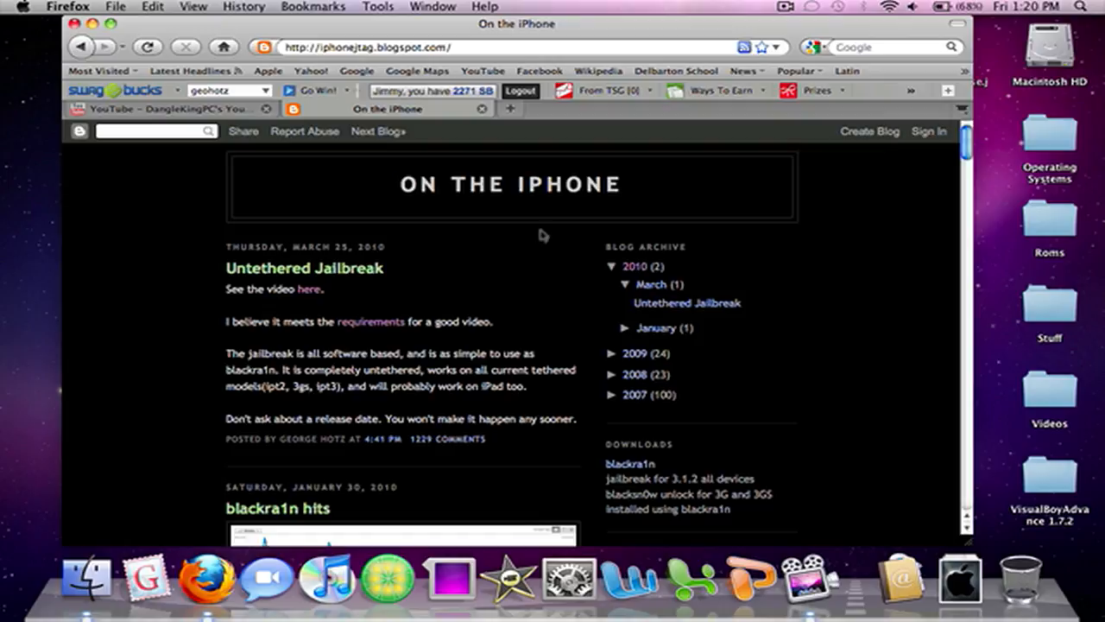
mouse_move(531, 248)
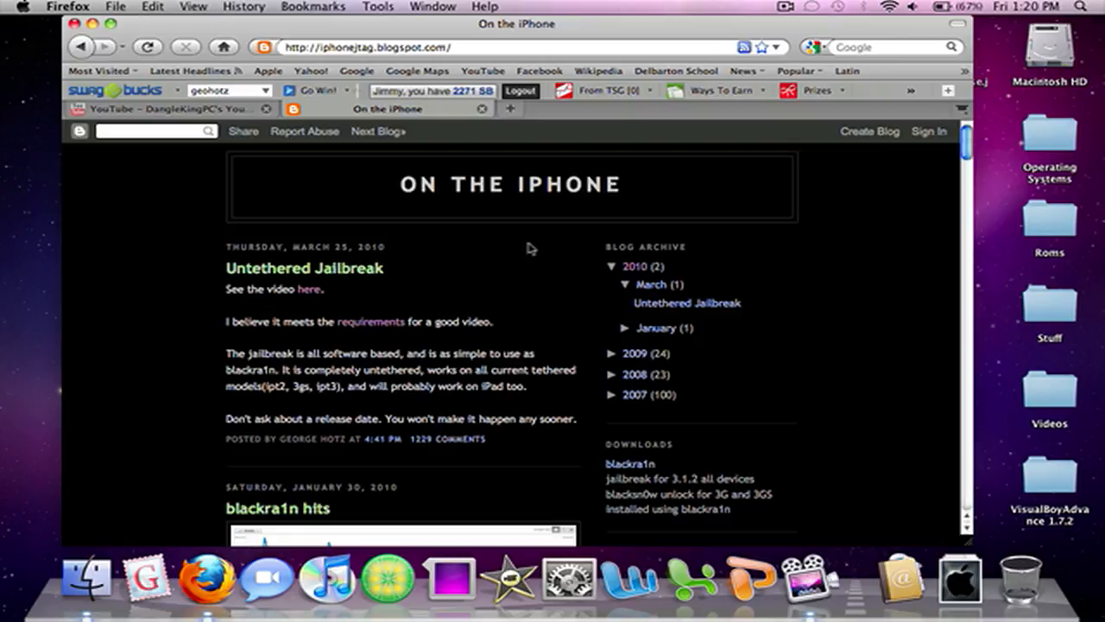
mouse_move(440, 255)
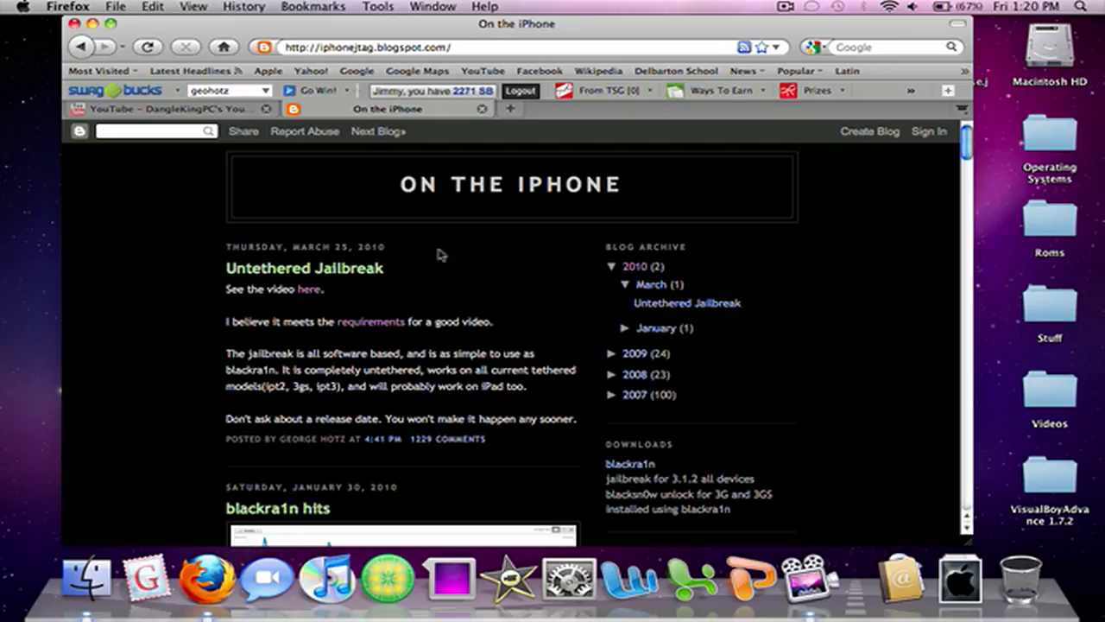
scroll(down, 3)
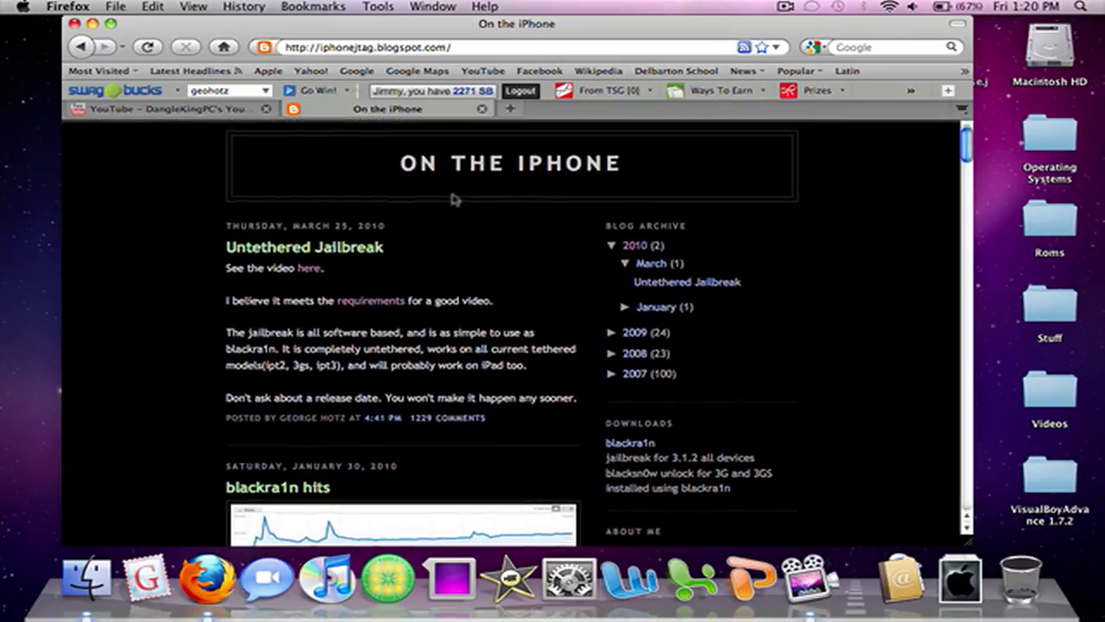